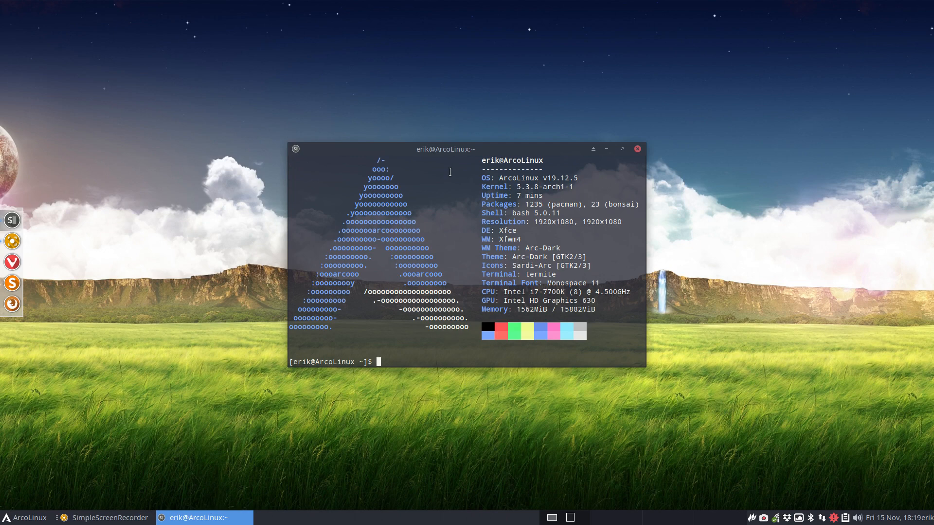
pyautogui.moveTo(600, 185)
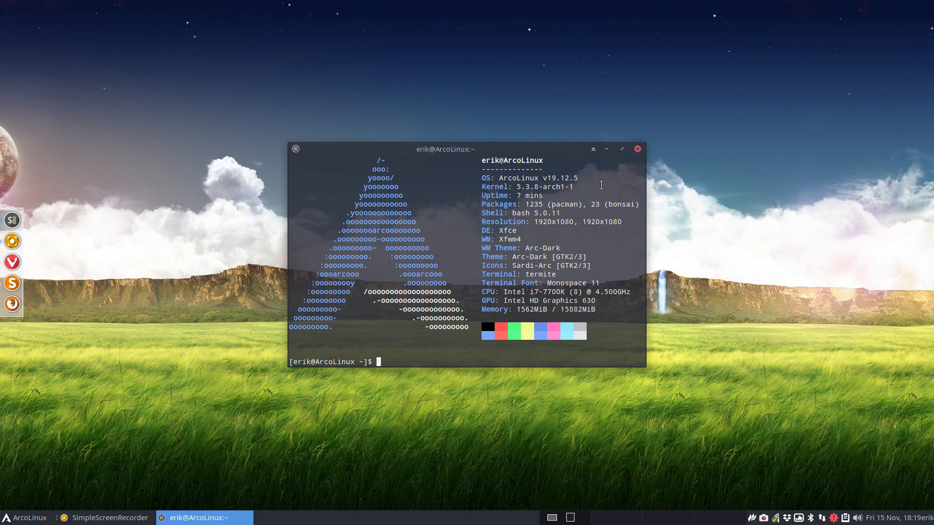
# Move the neofetch terminal aside and bring up a second termite window showing the system summary
pyautogui.doubleClick(607, 204)
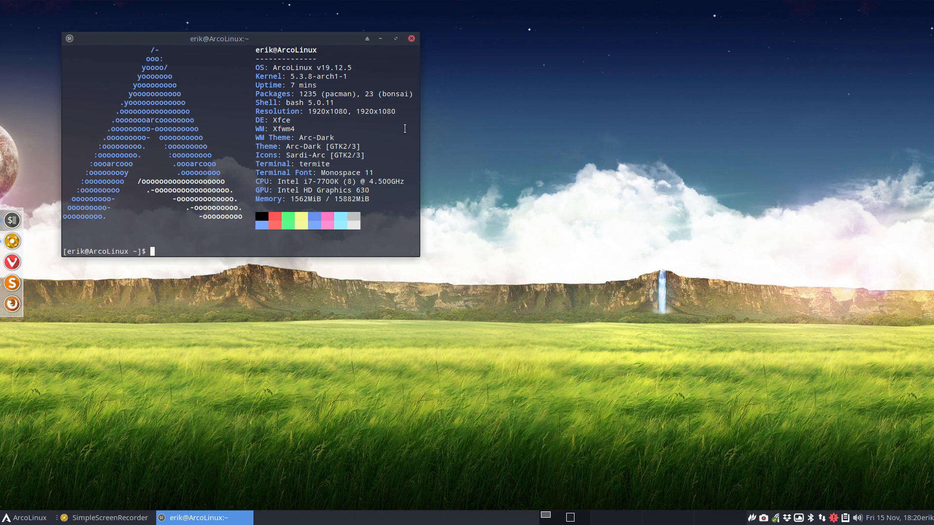
pyautogui.moveTo(240, 37); pyautogui.dragTo(672, 57)
pyautogui.write('bo')
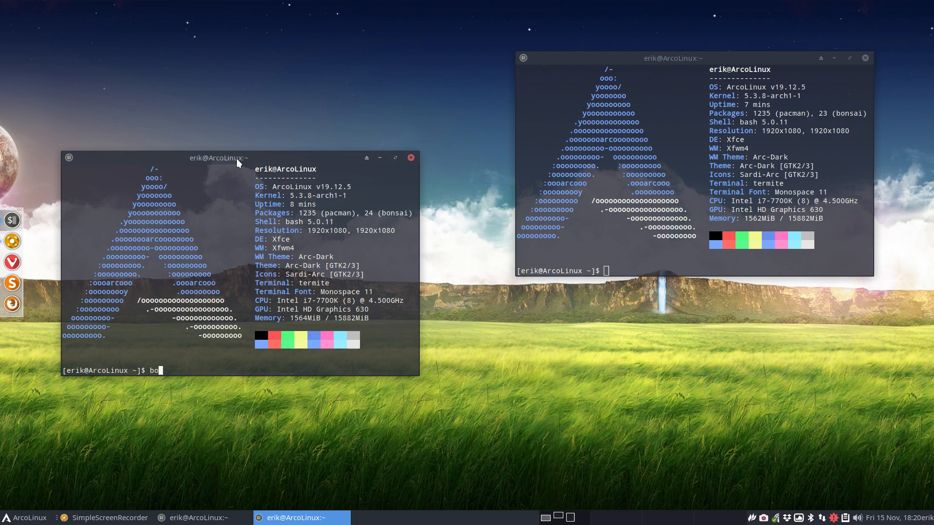
# Run the bonsai script to draw an ASCII bonsai tree, then return to the prompt
pyautogui.write('nsai')
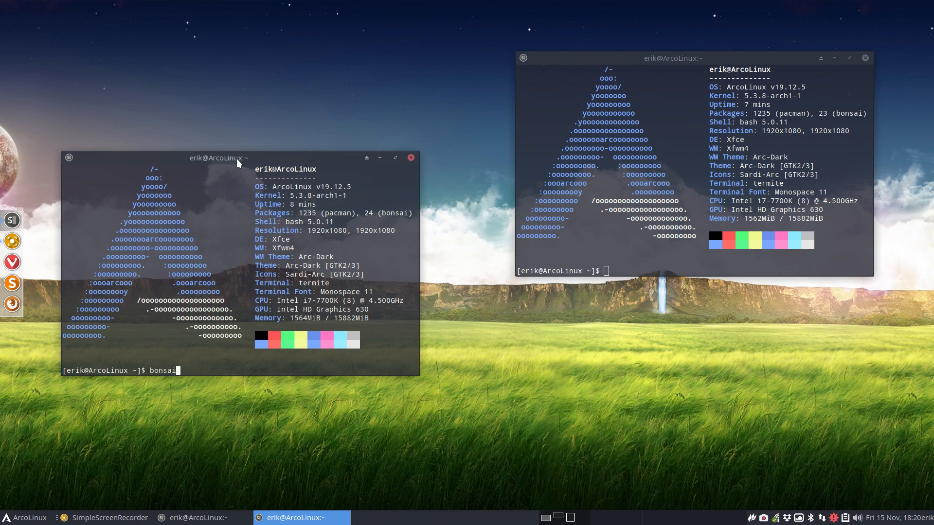
pyautogui.press('Return')
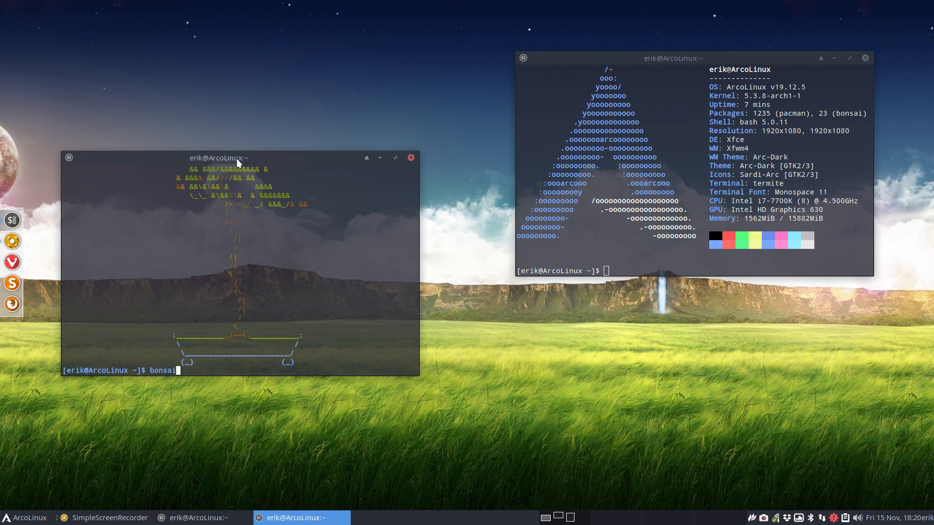
pyautogui.press('Return')
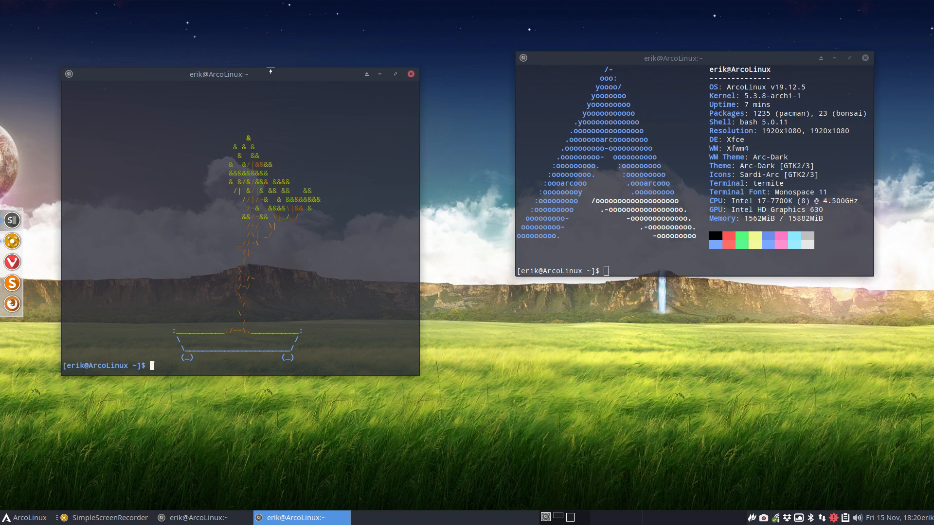
# View /usr/bin/neofetch in nano at its bonsai package-count line, then close that terminal
pyautogui.write('nano /e')
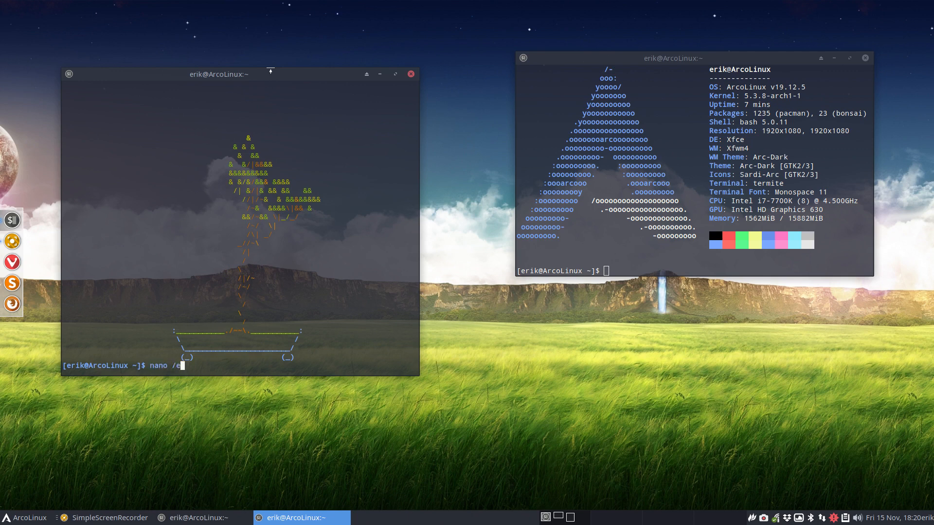
pyautogui.write('usr/')
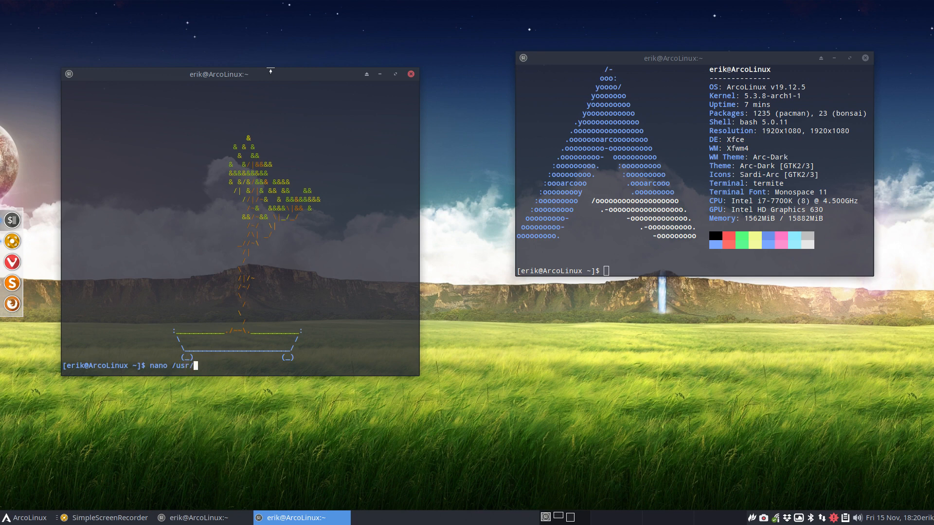
pyautogui.write('bin/')
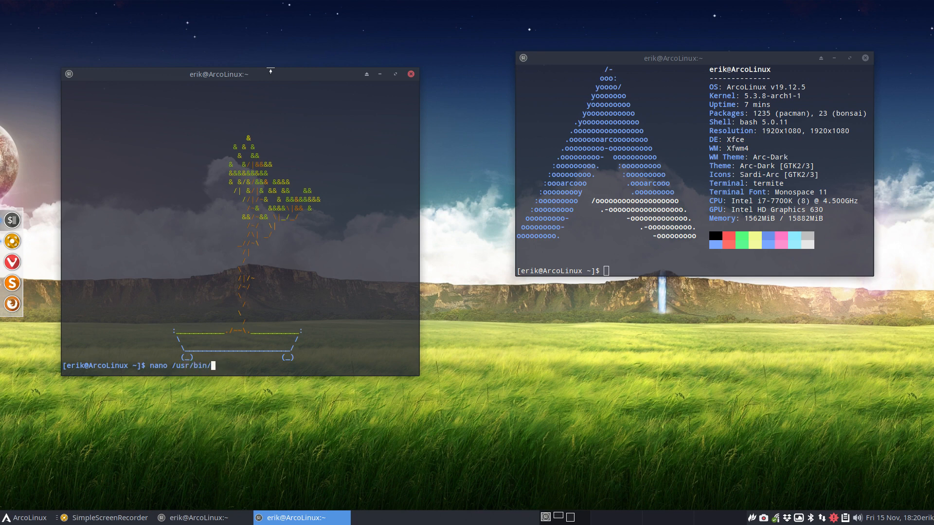
pyautogui.write('neof')
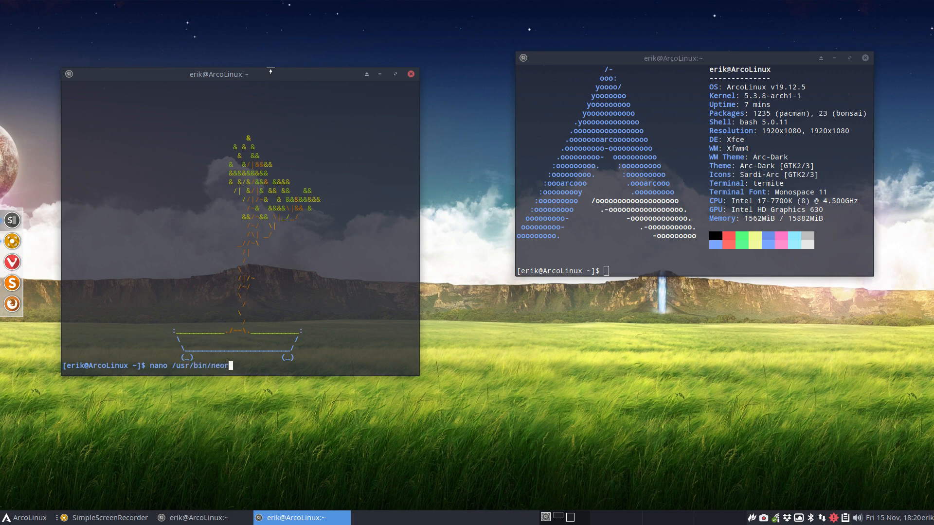
pyautogui.press('Return')
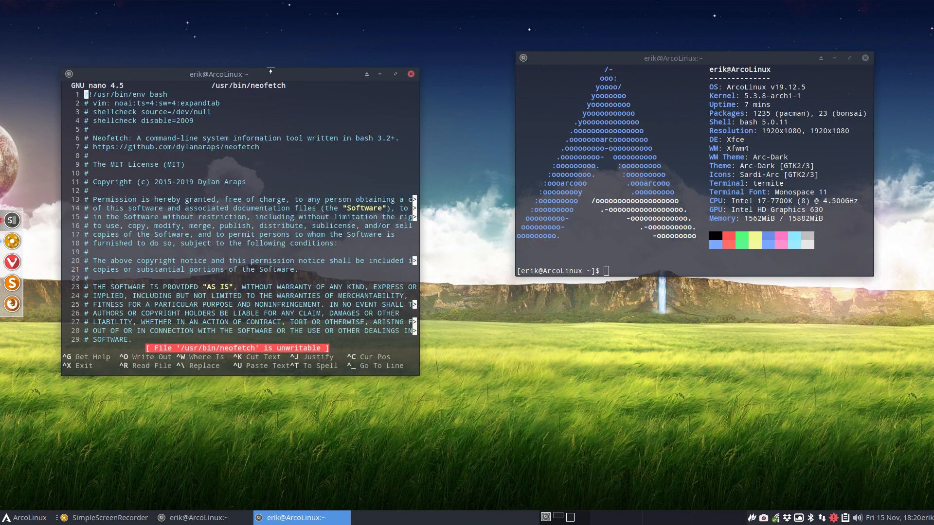
pyautogui.write('bonsai')
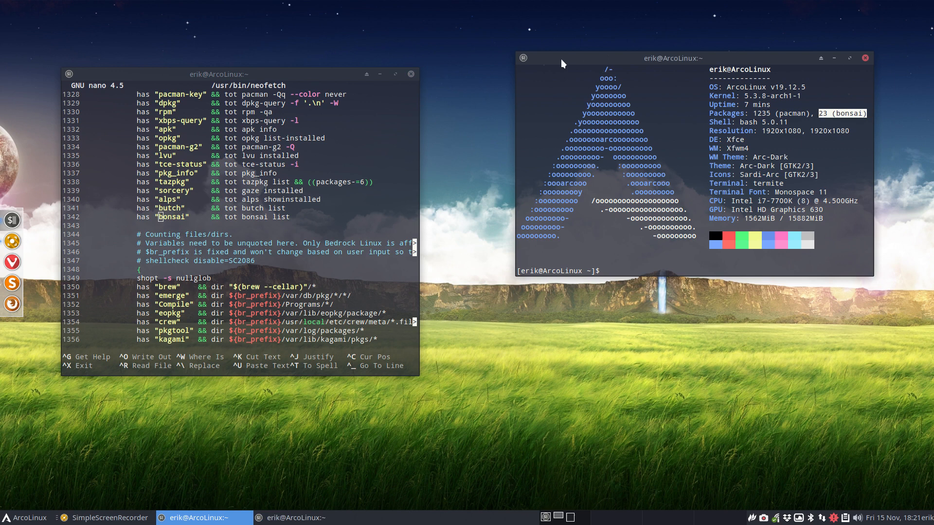
pyautogui.click(410, 73)
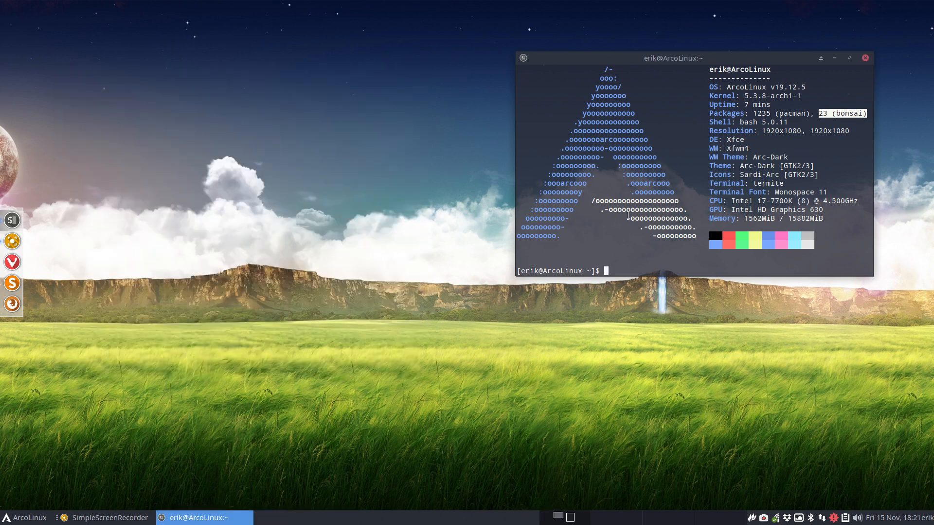
# Start the update, then browse Pamac's full package list by repository after the Updates view
pyautogui.write('update')
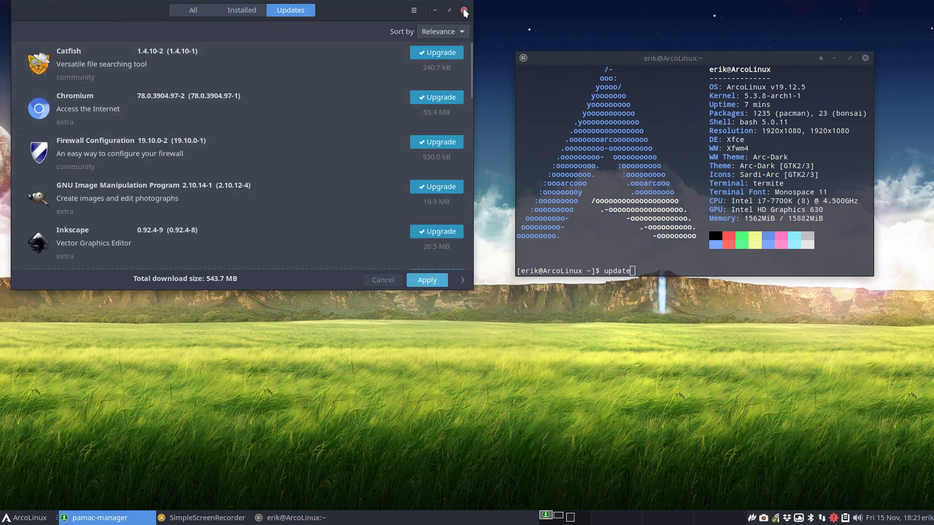
pyautogui.click(299, 46)
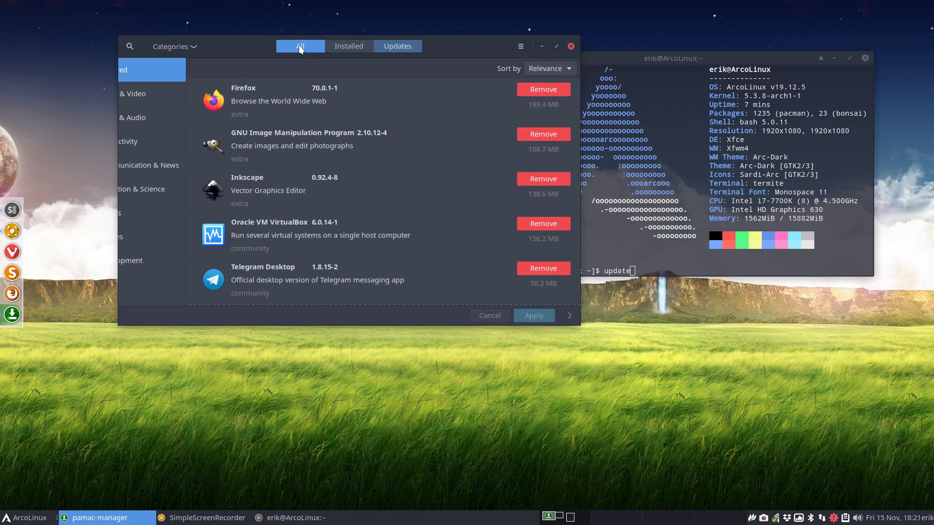
pyautogui.click(173, 46)
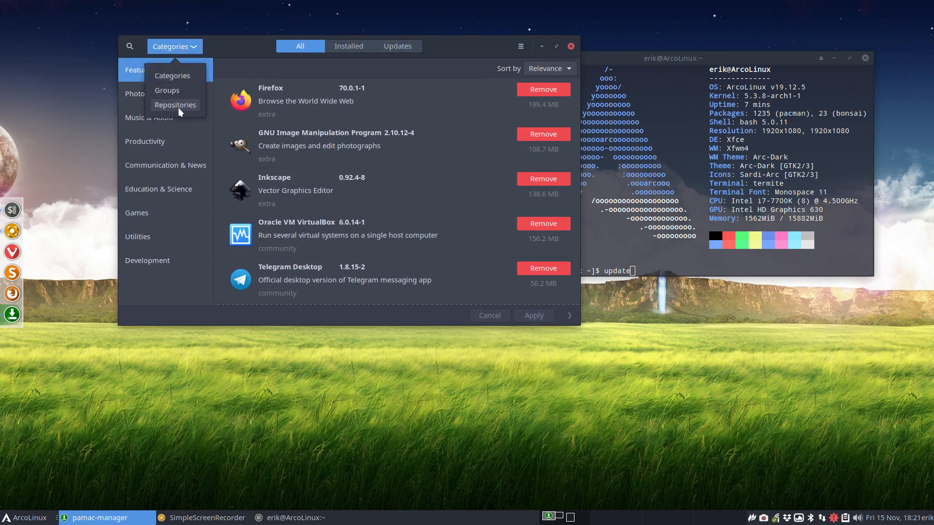
pyautogui.click(174, 46)
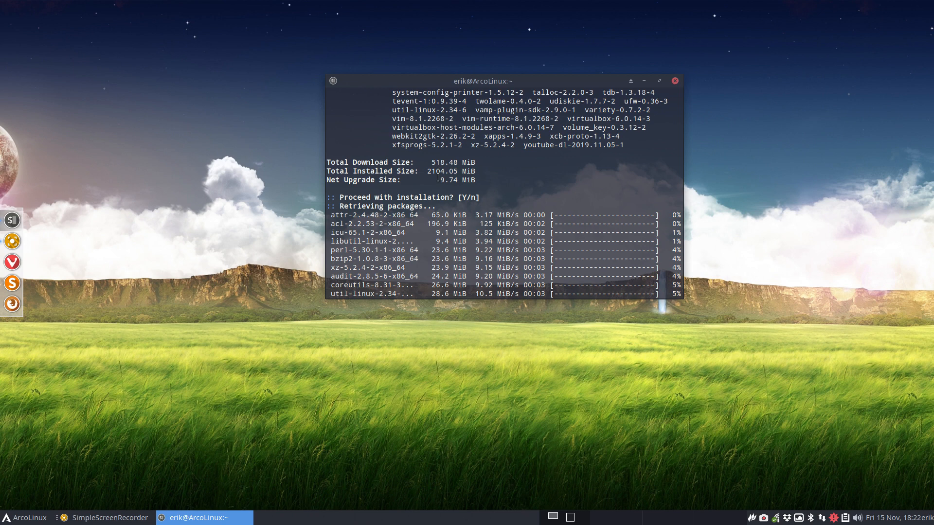
# Check the login history with last while the pacman upgrade rebuilds the 5.3.11 kernel images
pyautogui.doubleClick(440, 163)
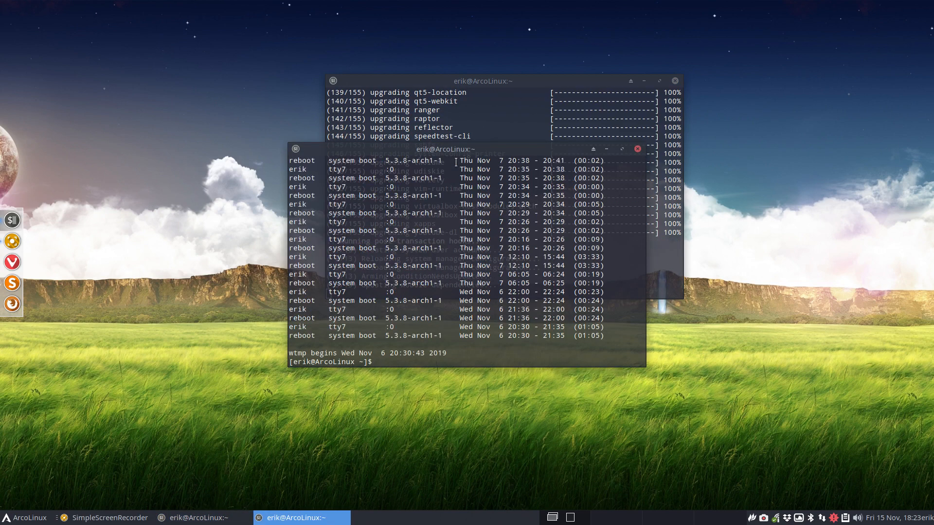
pyautogui.write('last')
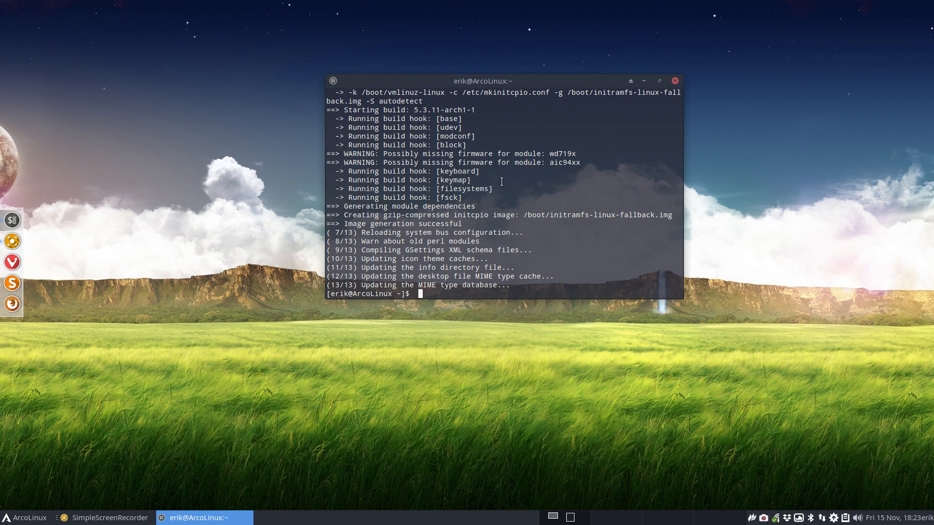
# Launch the yay upgrade (upall) and open a new termite window running neofetch with 1235 pacman and 24 bonsai packages
pyautogui.write('upd')
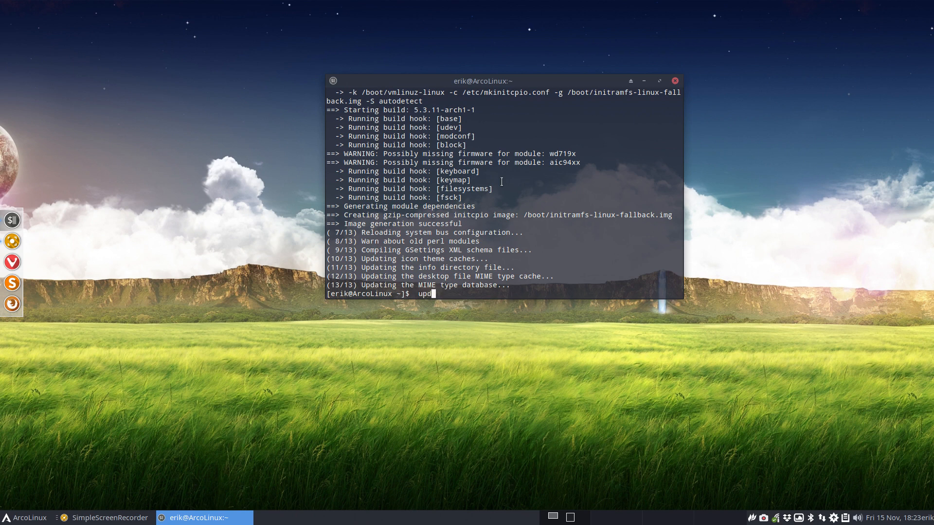
pyautogui.write('al')
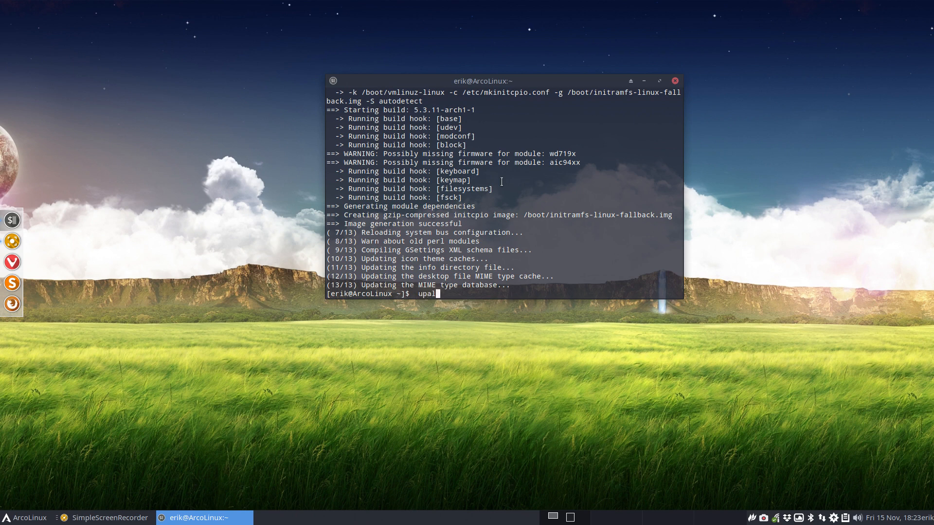
pyautogui.write('l')
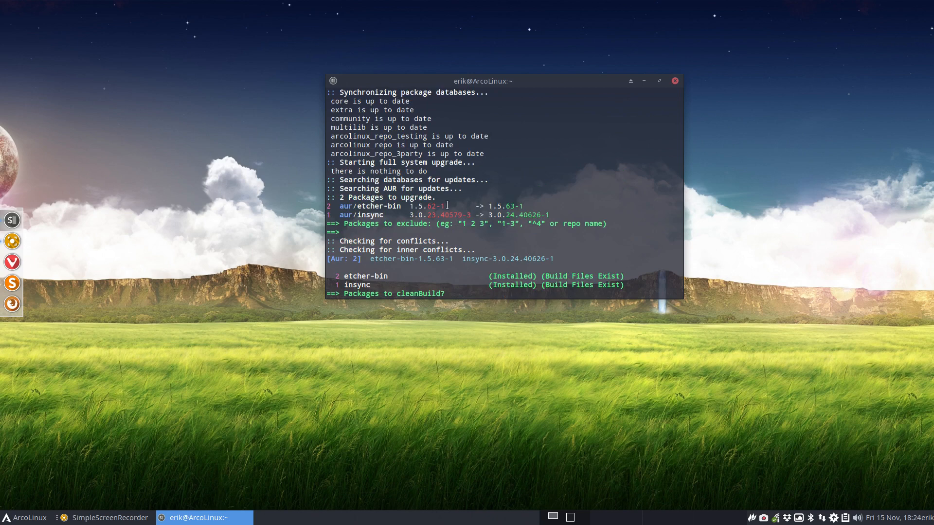
pyautogui.moveTo(415, 215); pyautogui.dragTo(548, 215)
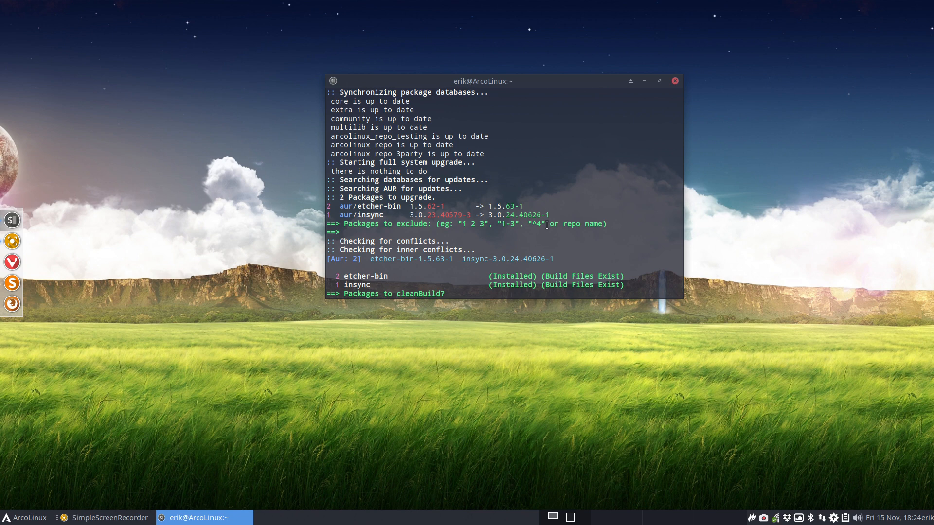
pyautogui.moveTo(440, 208)
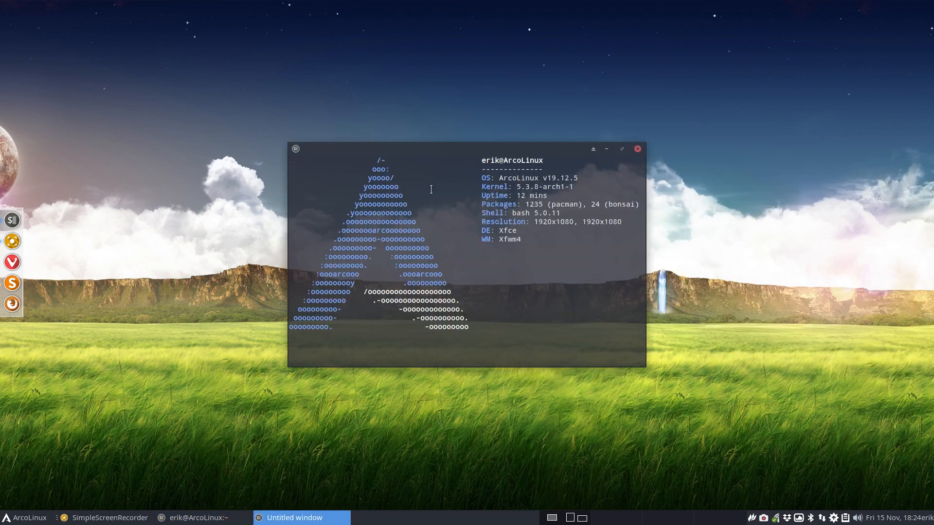
# Continue the upgrade with the default answer and highlight the /etc/skel/.bin path in its output
pyautogui.press('Return')
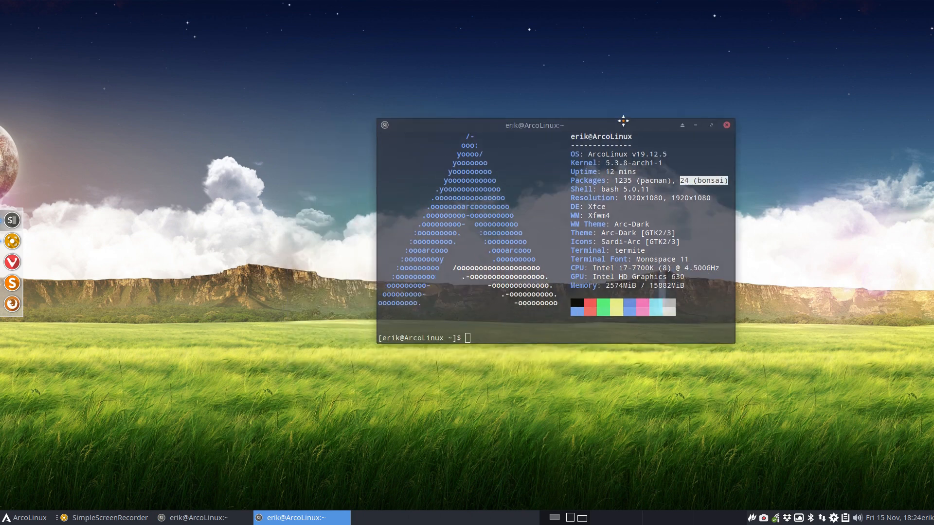
pyautogui.moveTo(534, 125); pyautogui.dragTo(589, 101)
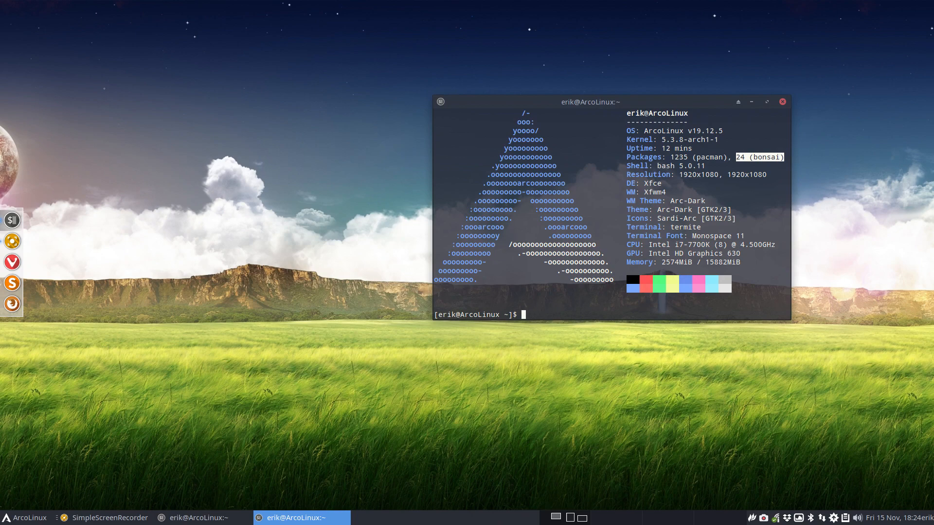
pyautogui.click(201, 517)
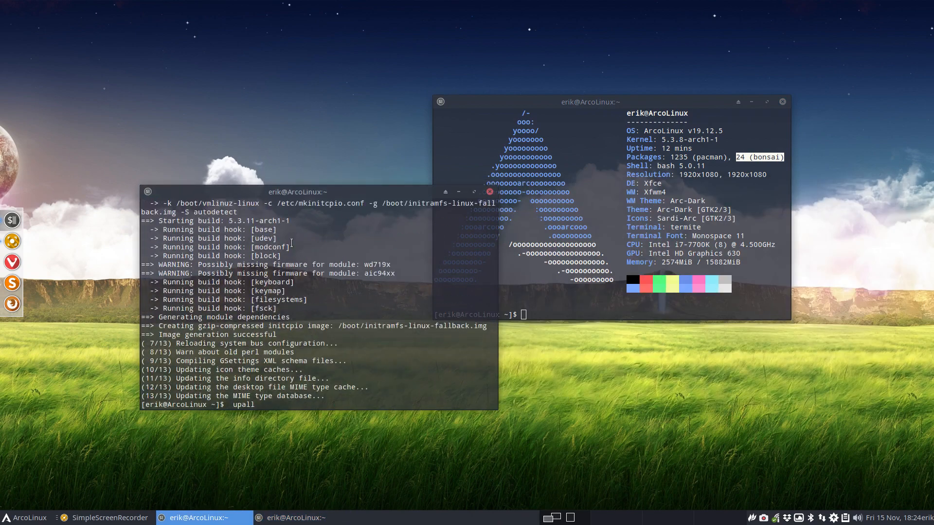
pyautogui.press('Return')
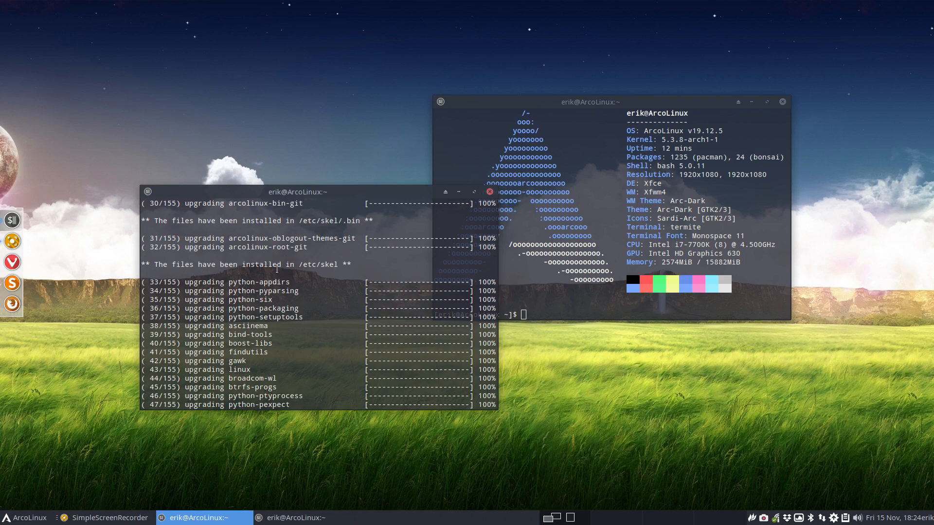
pyautogui.moveTo(267, 264); pyautogui.dragTo(343, 264)
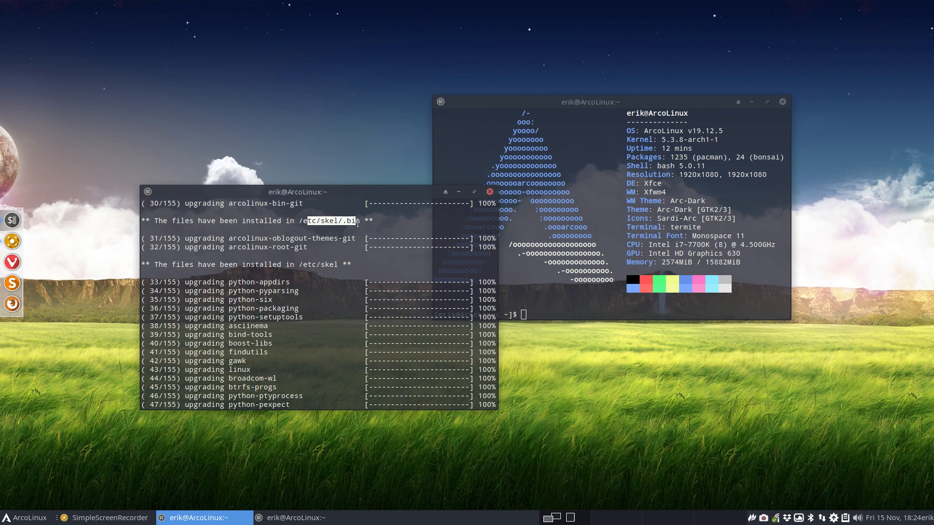
pyautogui.moveTo(350, 200)
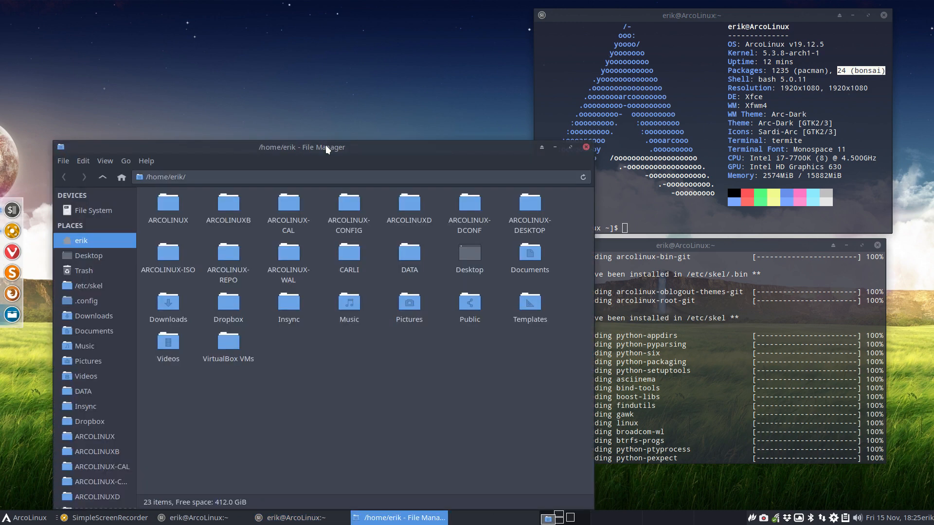
# Show hidden files and enter the ~/.bin scripts folder listing the bonsai script
pyautogui.press('ctrl+h')
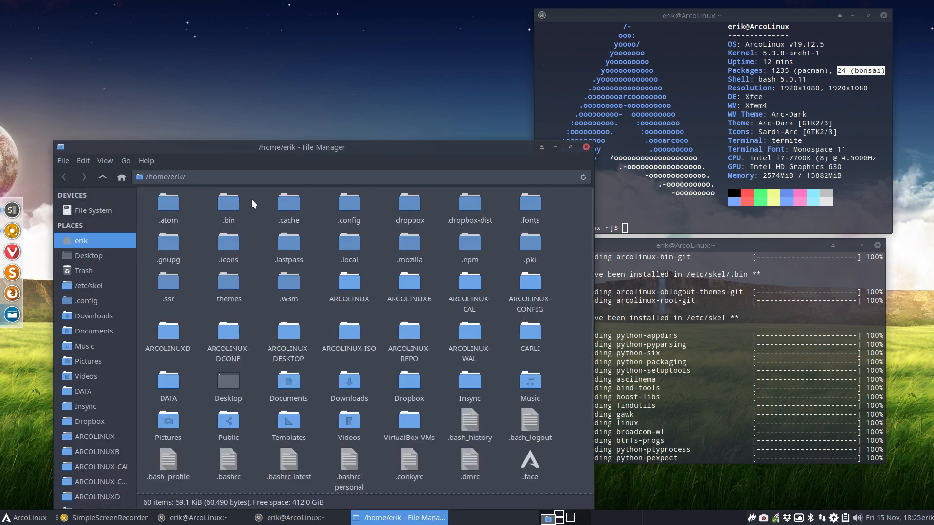
pyautogui.doubleClick(228, 203)
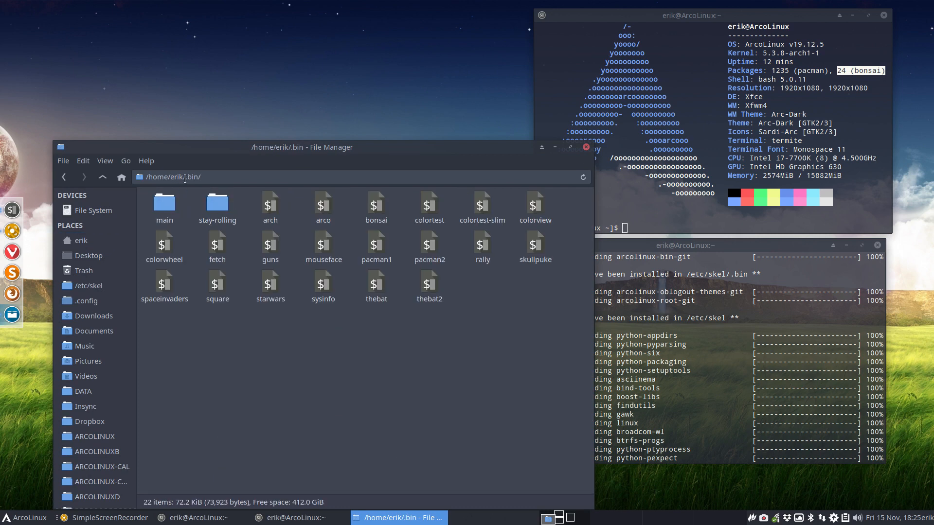
pyautogui.moveTo(399, 290)
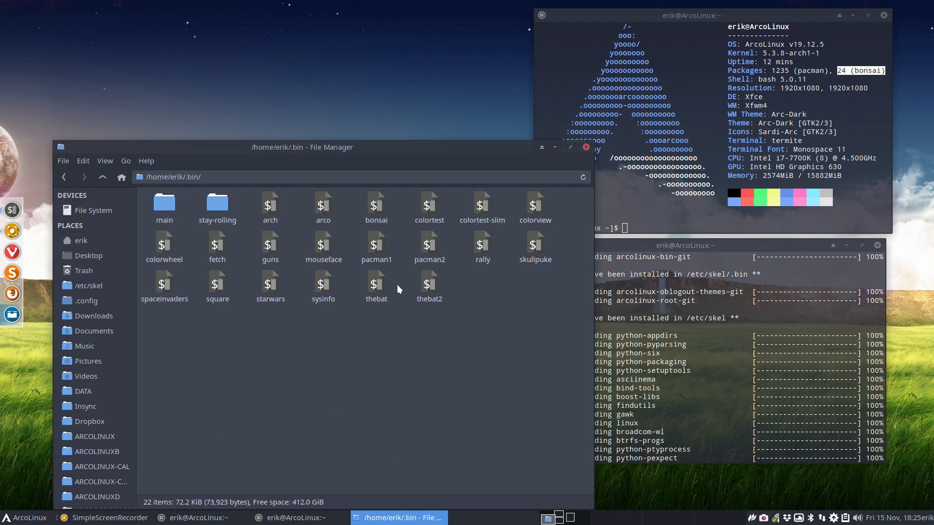
pyautogui.moveTo(325, 330)
pyautogui.write('thebat')
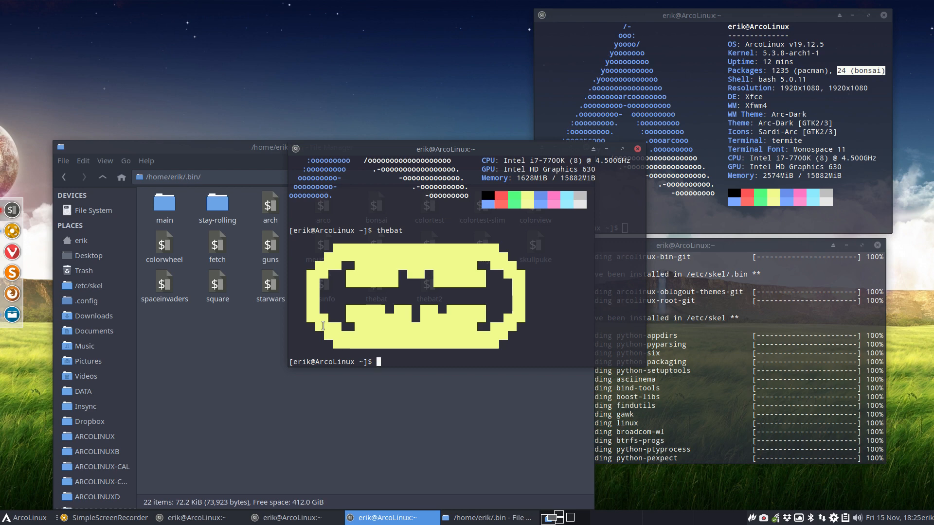
pyautogui.write('arch')
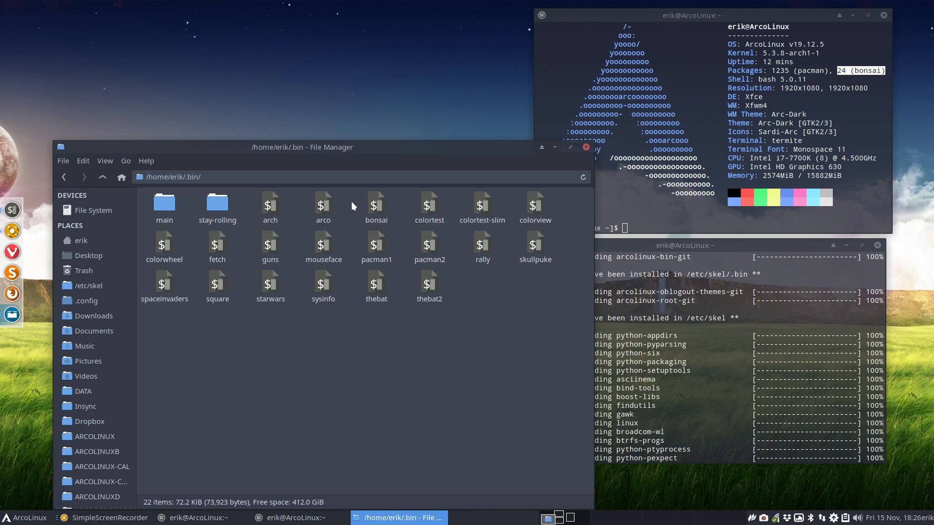
# Select the old bonsai script in ~/.bin while skel copies bonsai-tree beside it
pyautogui.click(376, 205)
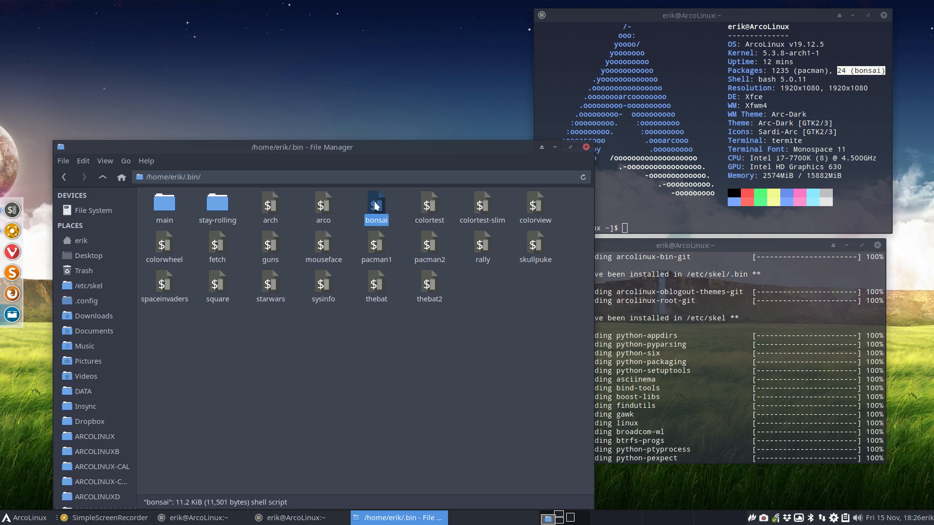
pyautogui.moveTo(378, 207)
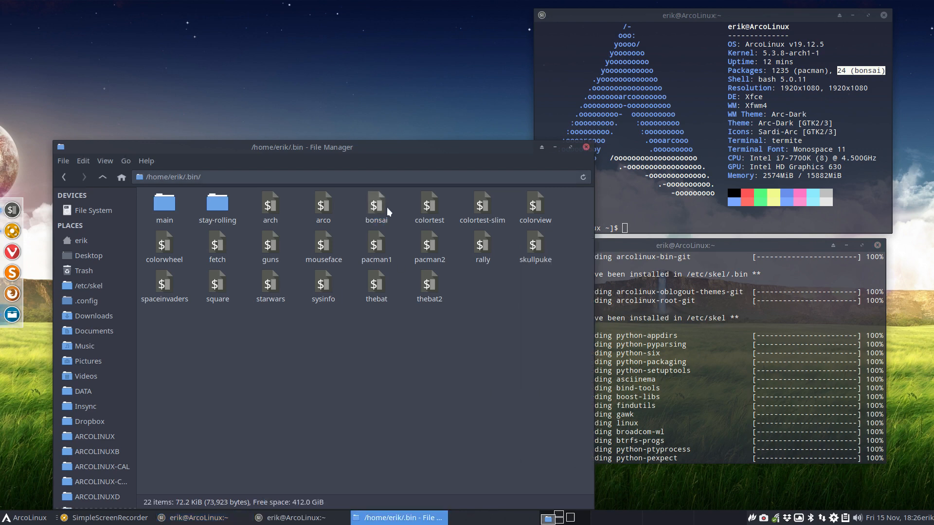
pyautogui.click(375, 205)
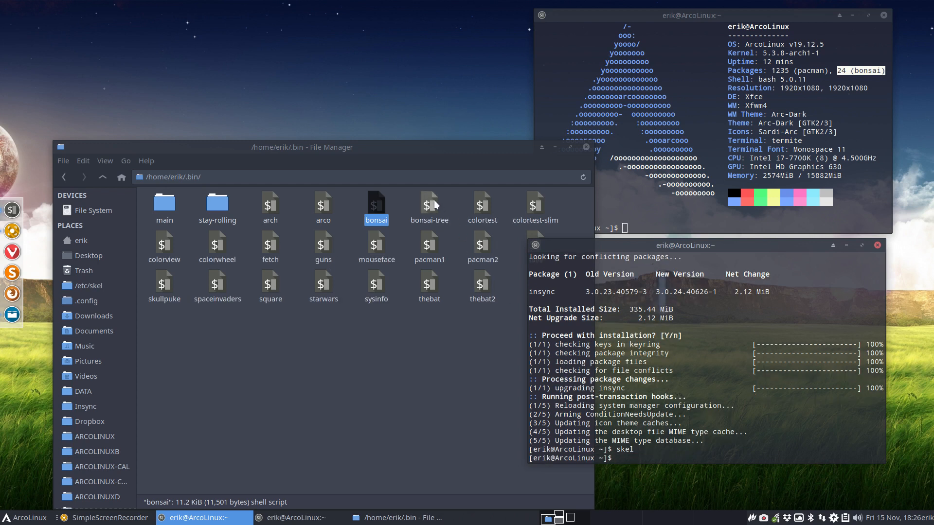
# Run the new bonsai-tree script to draw a tree, then rerun neofetch still counting 24 bonsai packages
pyautogui.click(429, 206)
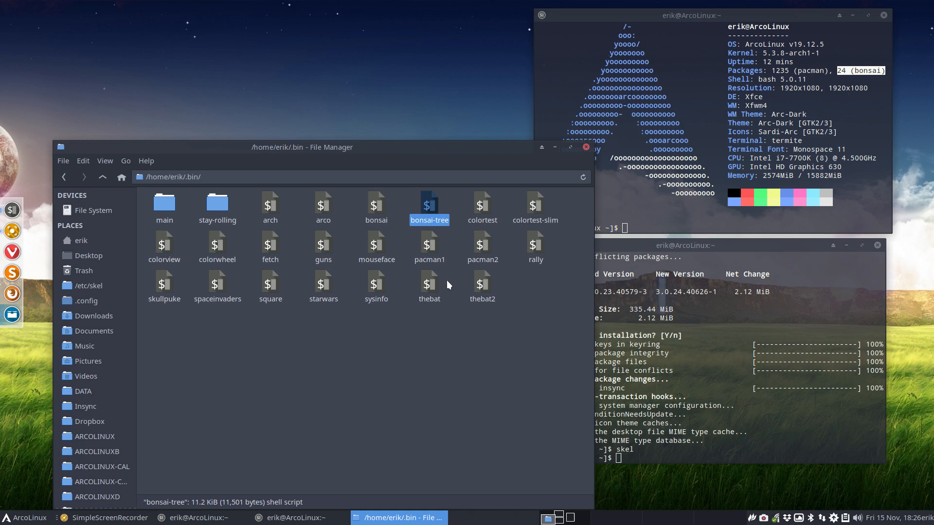
pyautogui.moveTo(428, 213)
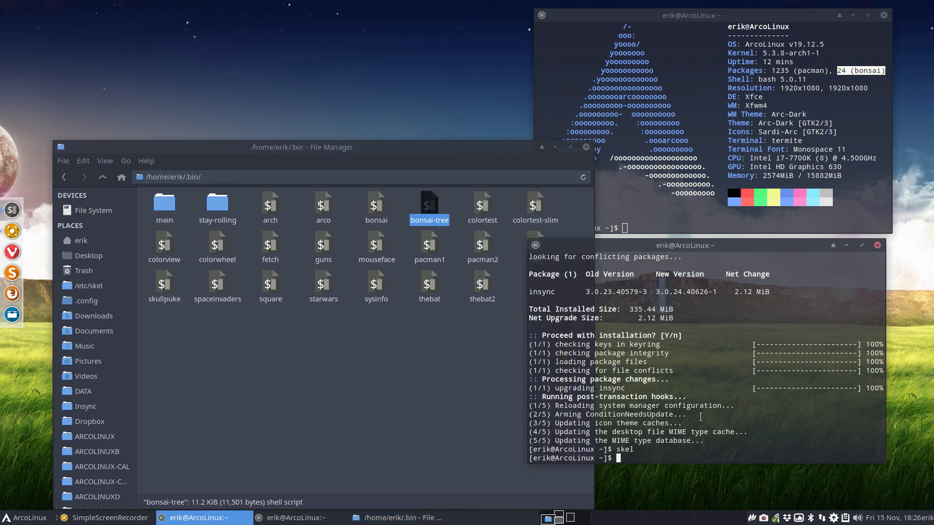
pyautogui.write('bonsai-t')
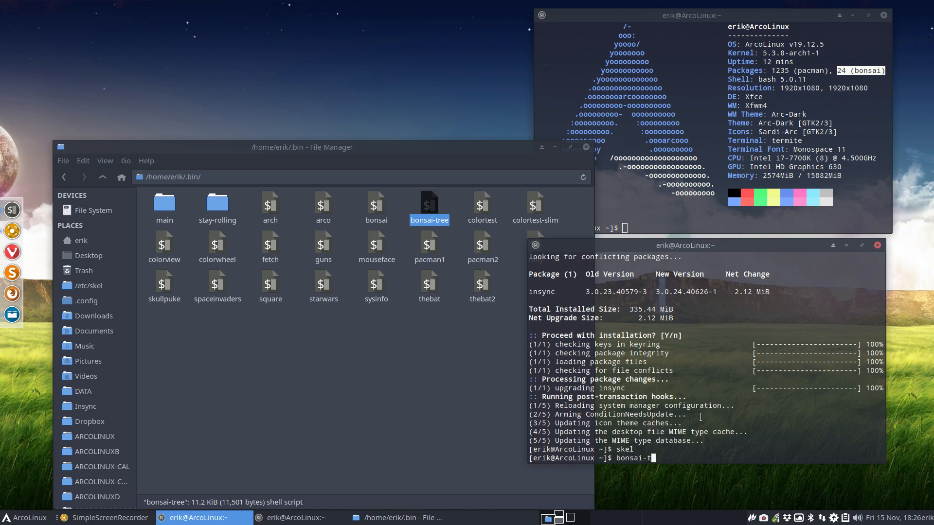
pyautogui.press('Return')
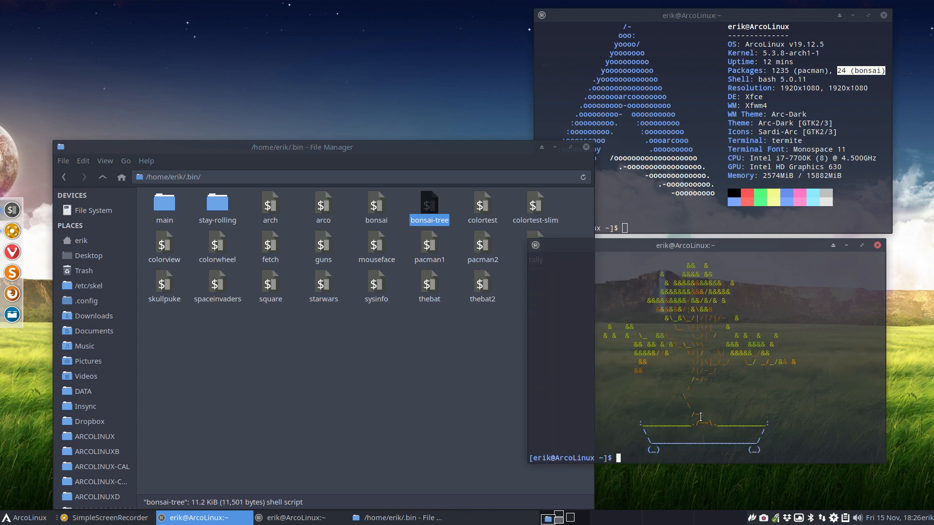
pyautogui.write('bonsai-tree')
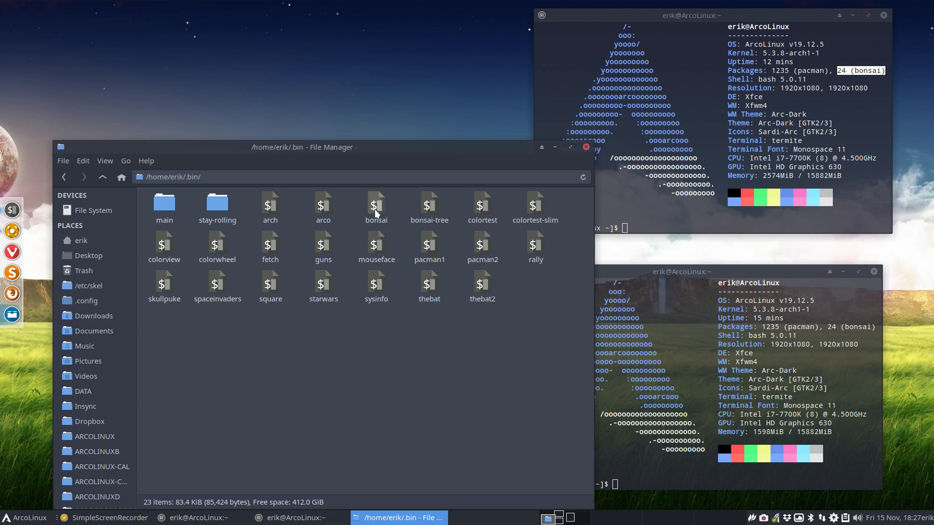
# Launch a fresh termite window and run neofetch, confirming 1235 pacman-only packages
pyautogui.click(376, 205)
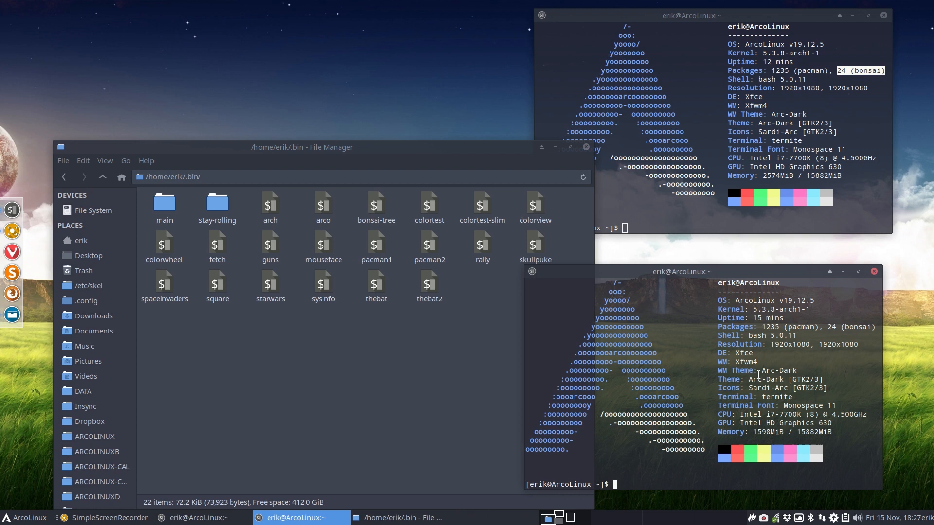
pyautogui.click(873, 271)
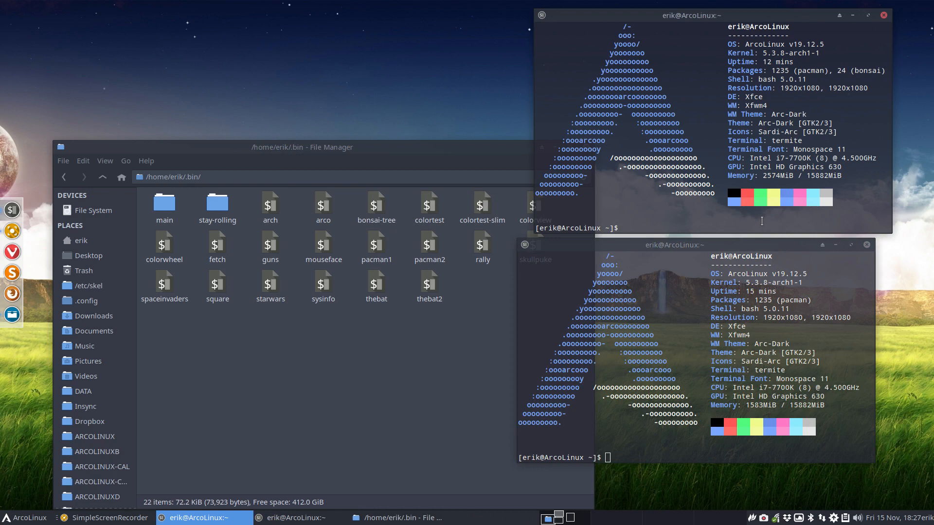
pyautogui.moveTo(834, 293)
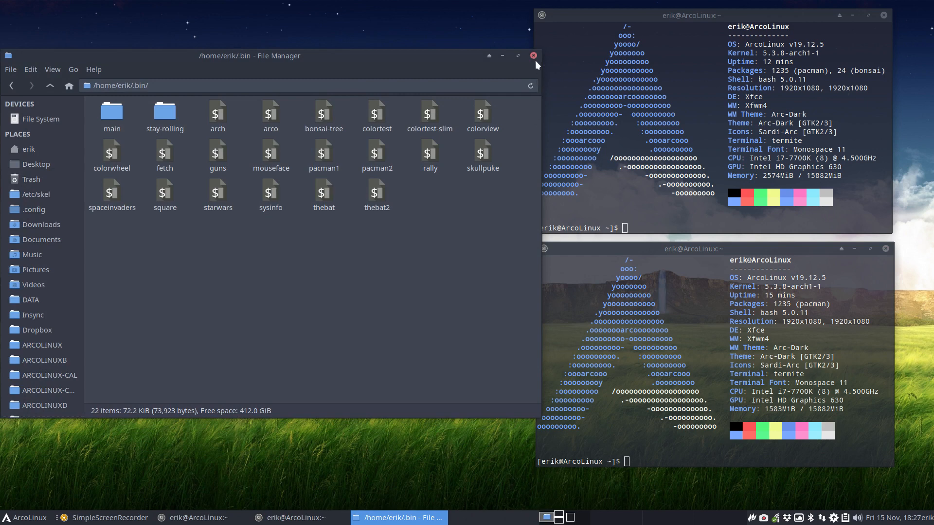
# Close the .bin Thunar window, list all shell aliases, then show the home folder with its .bashrc files
pyautogui.click(531, 55)
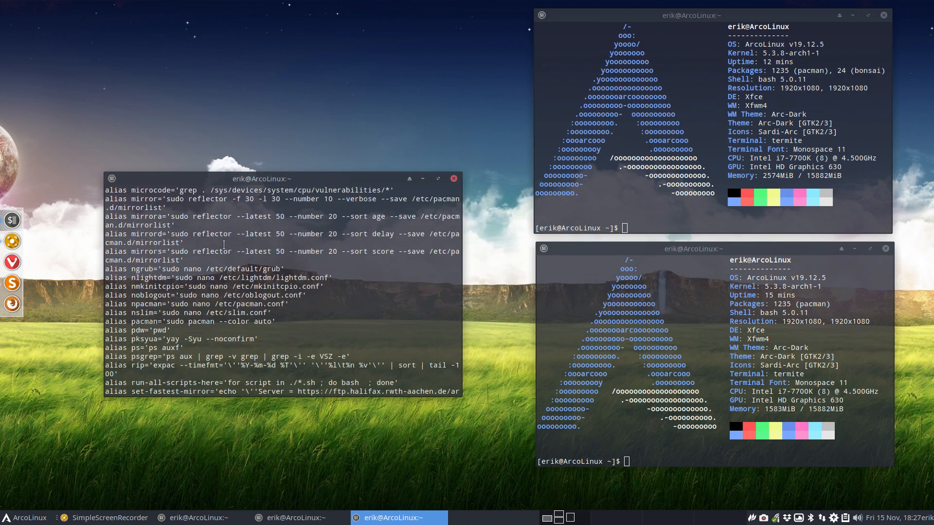
pyautogui.scroll(-3)
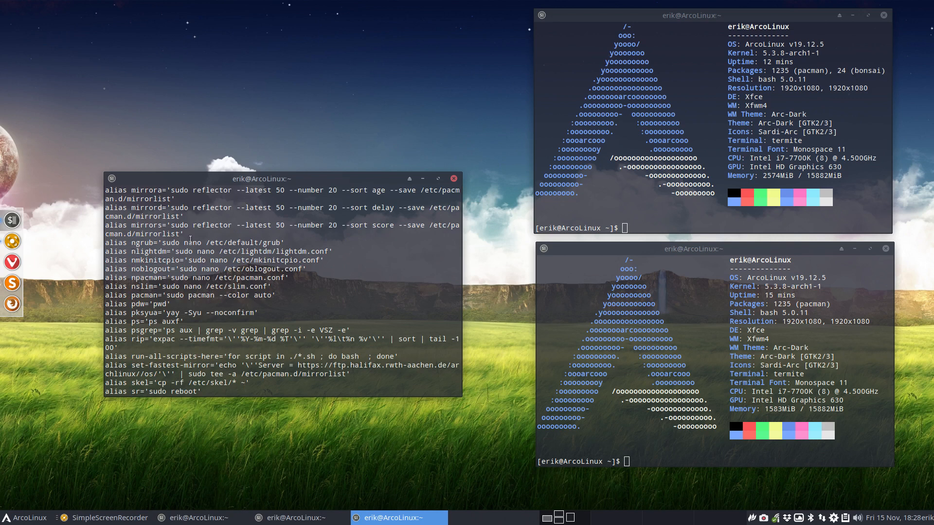
pyautogui.moveTo(223, 251)
pyautogui.write('nm')
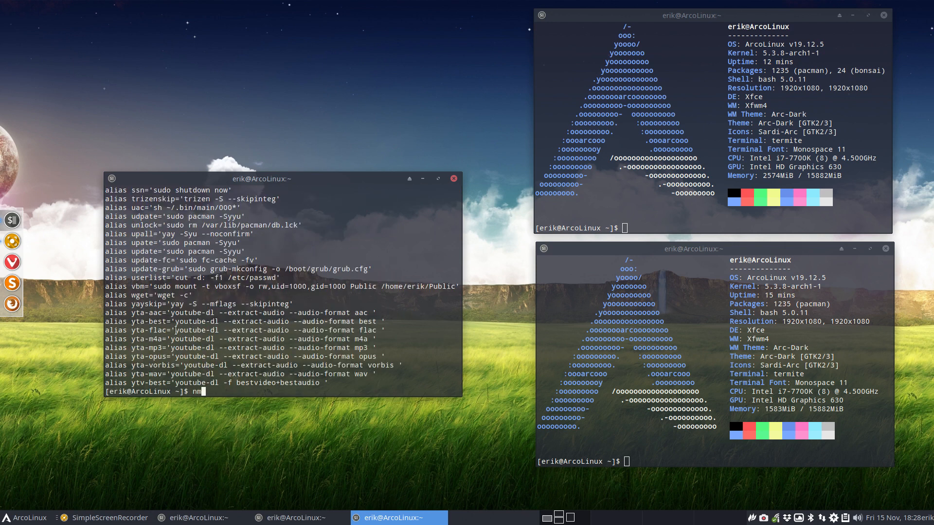
pyautogui.write('ir')
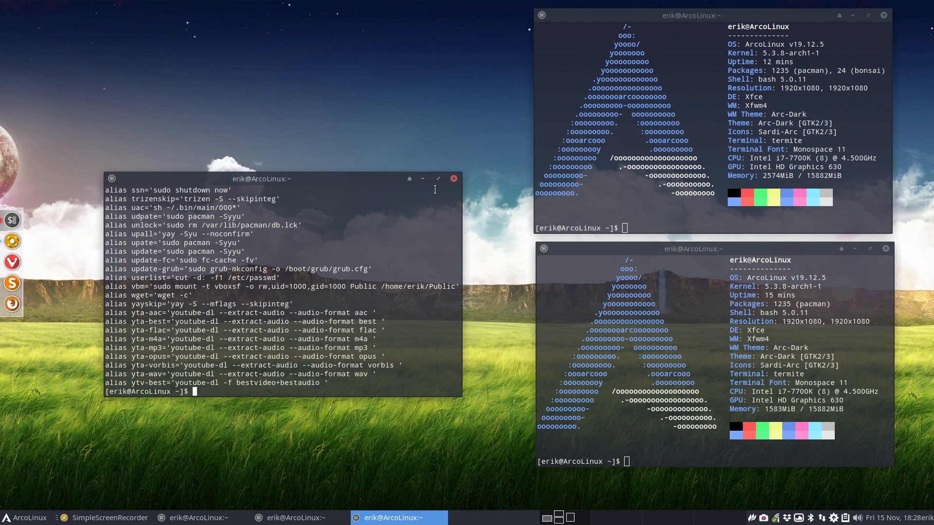
pyautogui.click(452, 179)
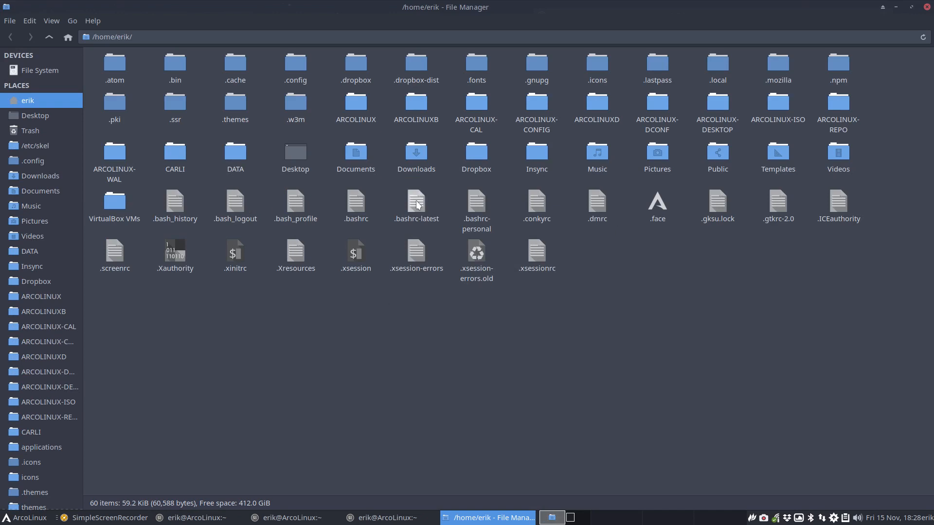
# Ctrl-select .bashrc and .bashrc-latest and launch Meld Compare from the context menu
pyautogui.click(416, 202)
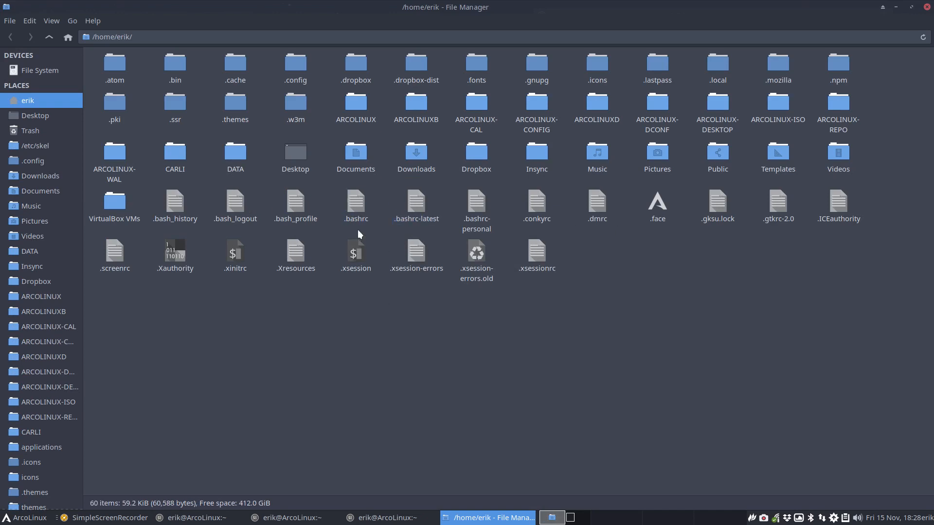
pyautogui.click(356, 202)
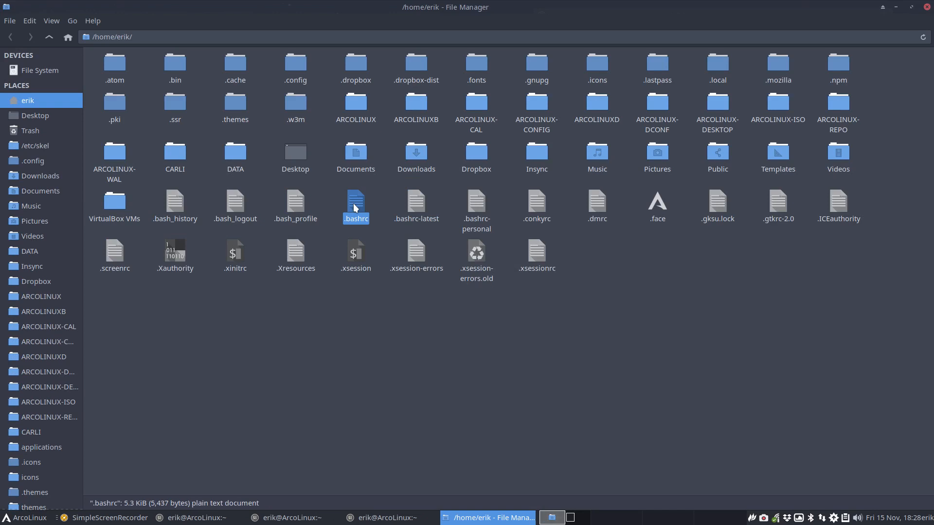
pyautogui.click(416, 202)
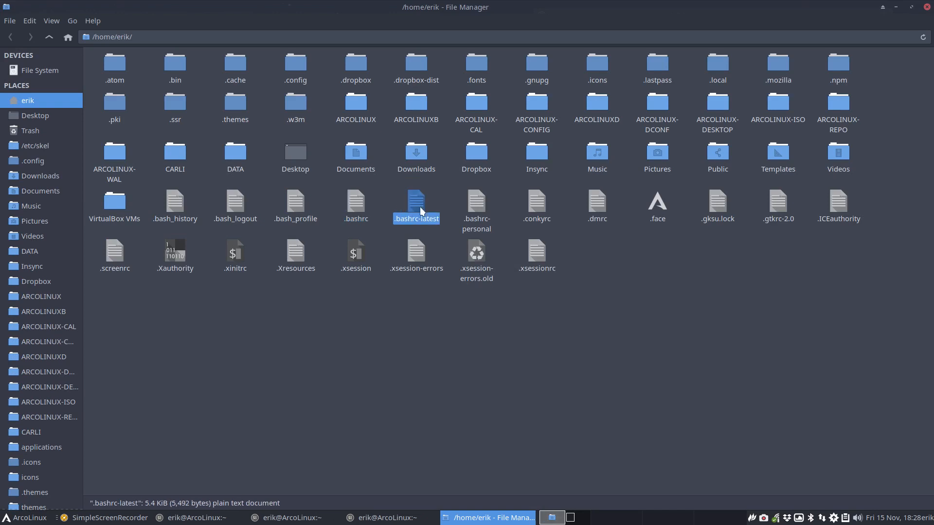
pyautogui.moveTo(399, 231)
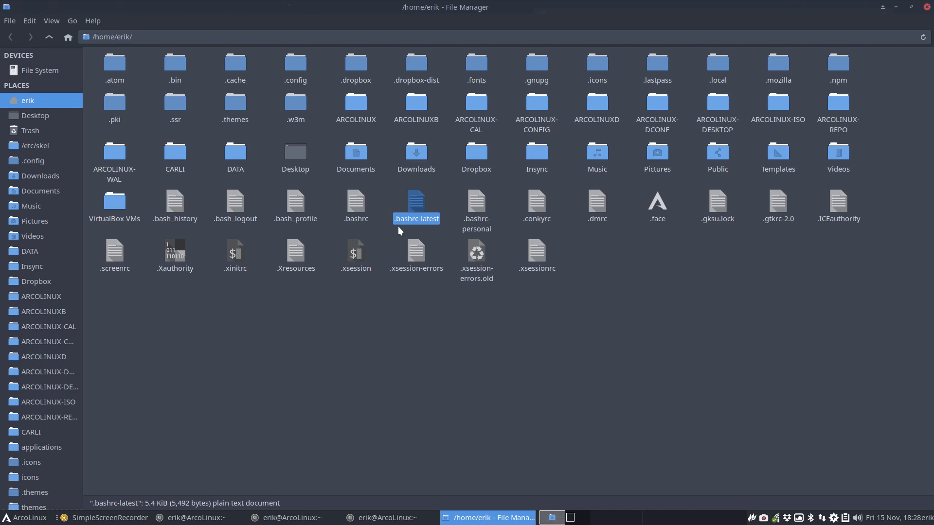
pyautogui.click(355, 202)
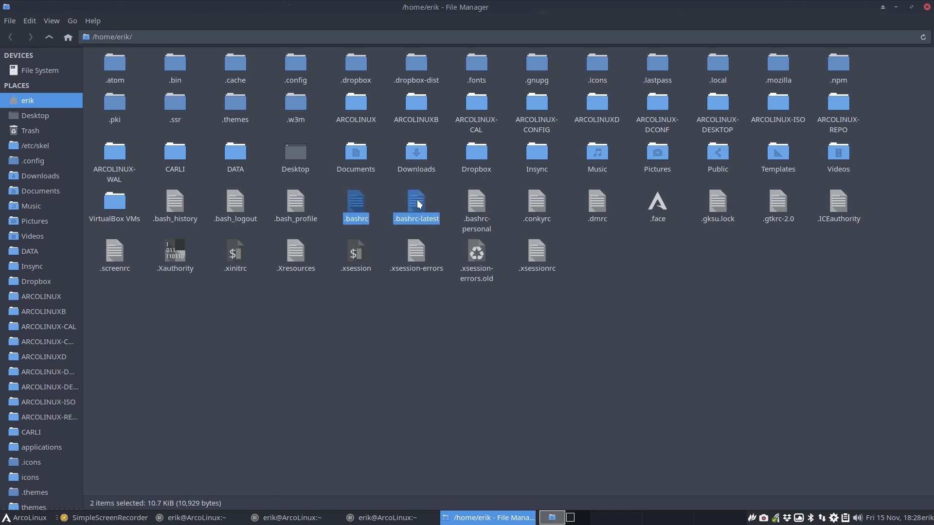
pyautogui.rightClick(417, 202)
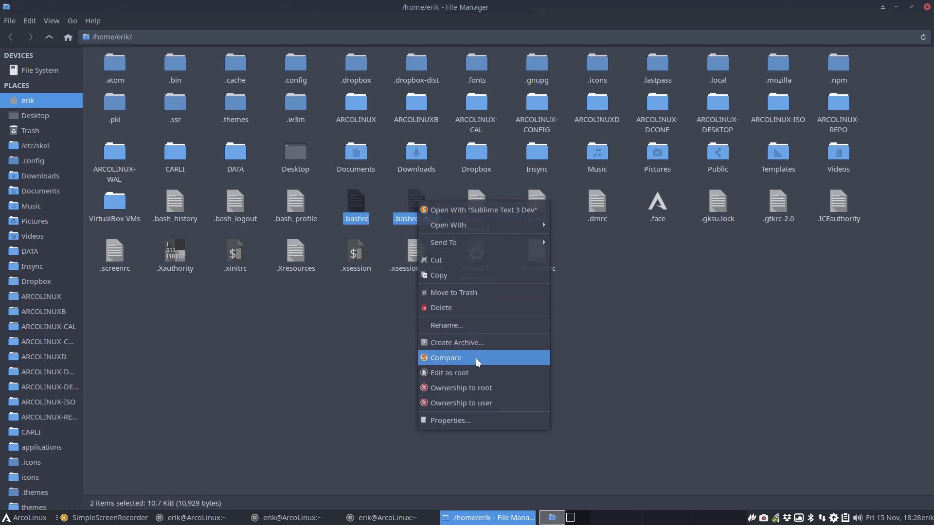
pyautogui.click(445, 357)
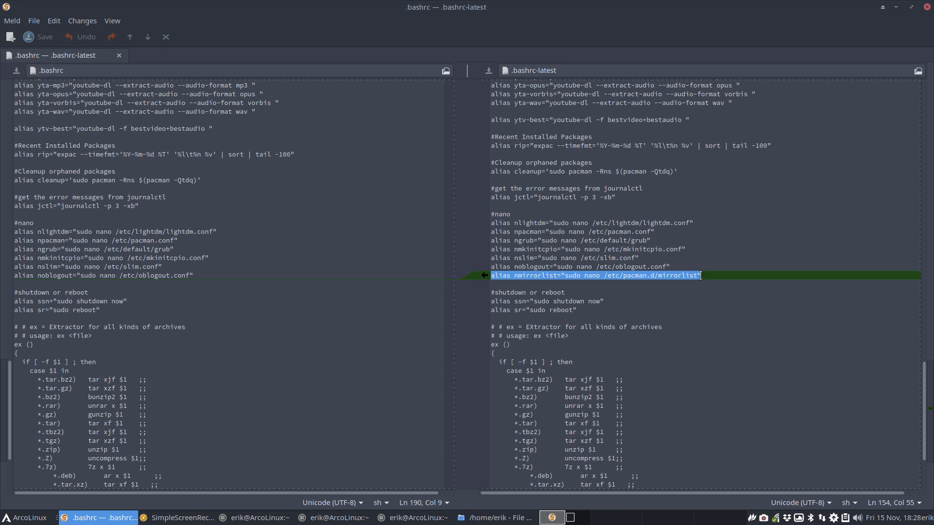
pyautogui.moveTo(291, 359)
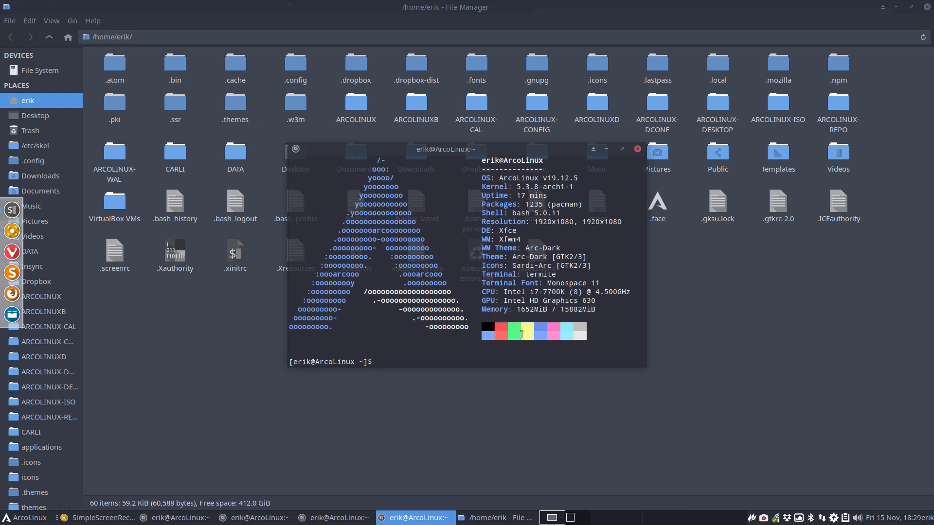
# Inspect the cb alias, then run cb with the sudo password to copy .bashrc-latest over .bashrc
pyautogui.write('cb')
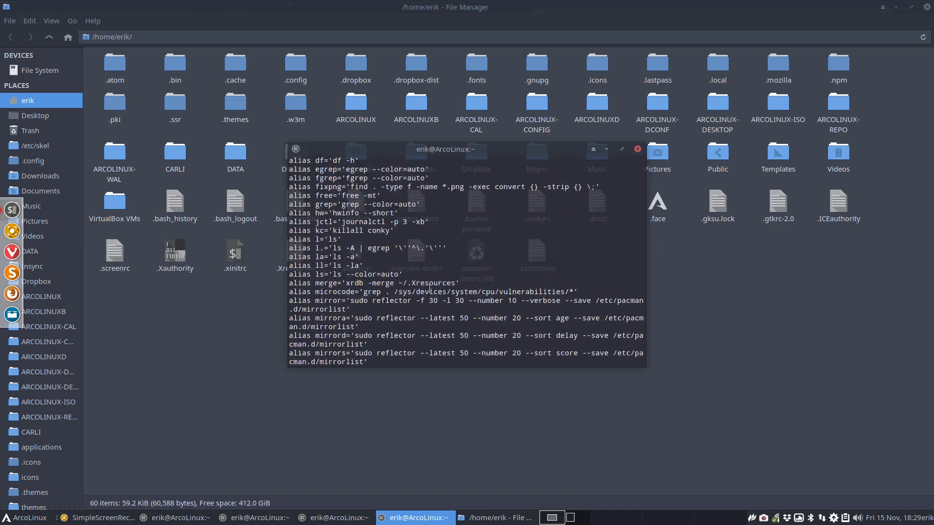
pyautogui.write('alias')
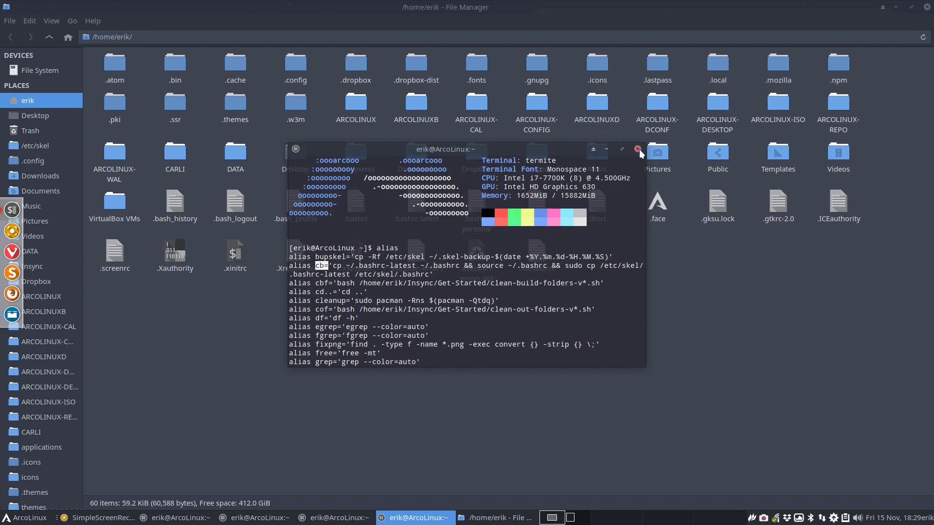
pyautogui.scroll(-3)
pyautogui.write('cb')
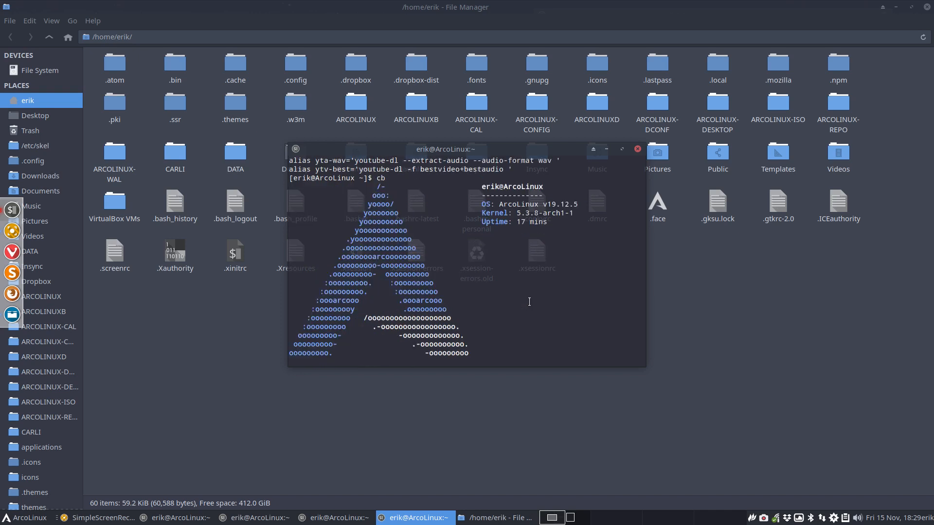
pyautogui.press('Return')
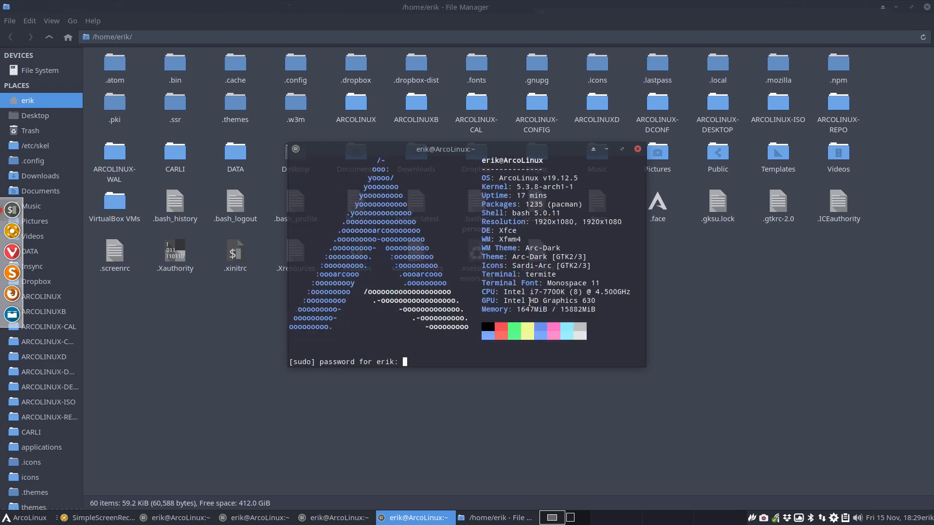
pyautogui.press('Return')
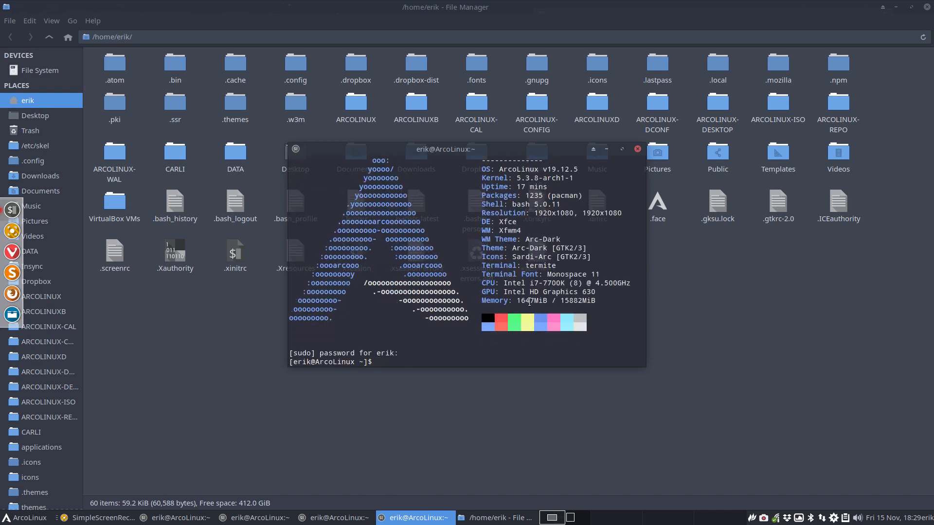